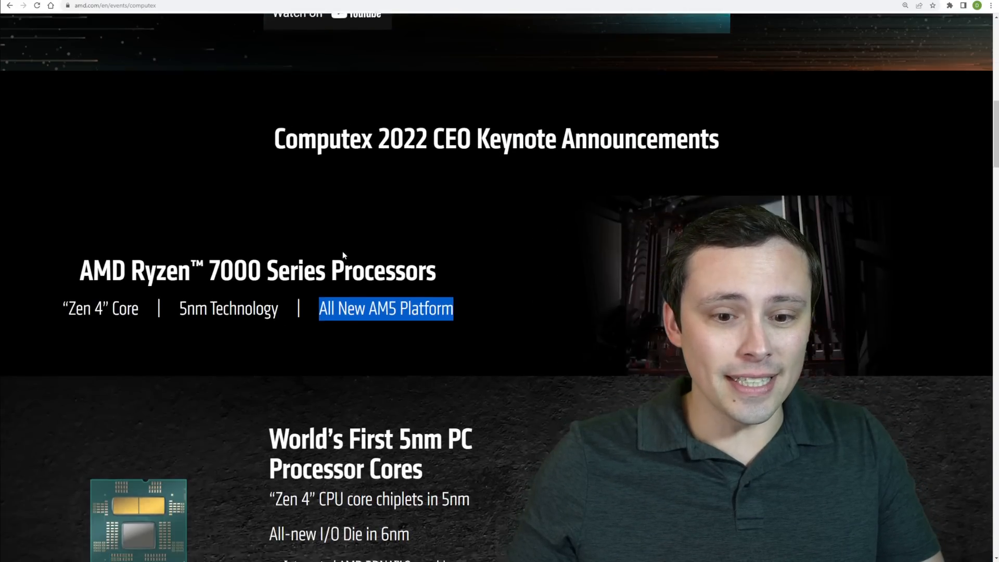
Step: Scroll past the Ryzen 7000 banner to the Zen 4 core architecture section with 1MB per-core L2 cache
scroll("down", 3)
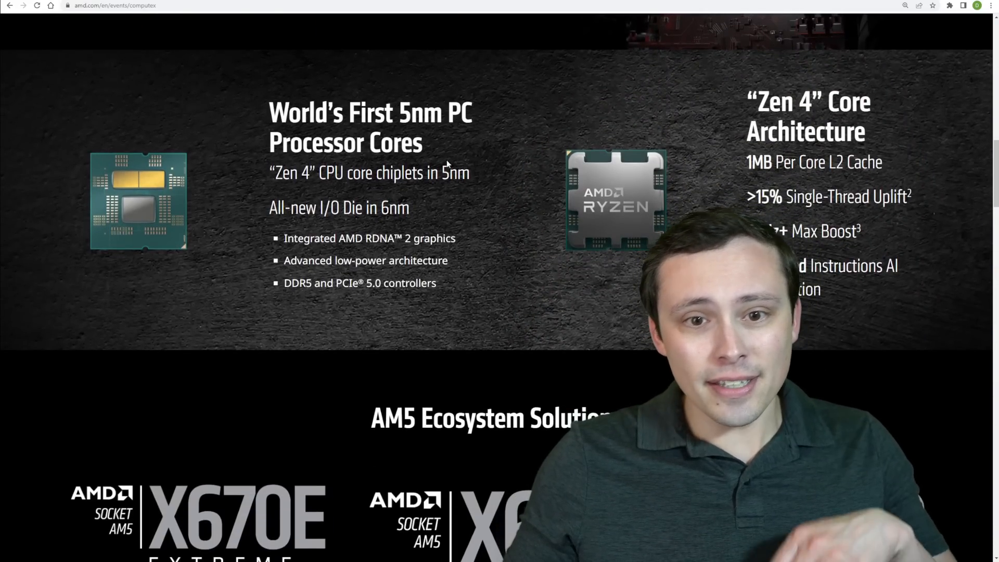
left_click_drag(399, 113, 423, 143)
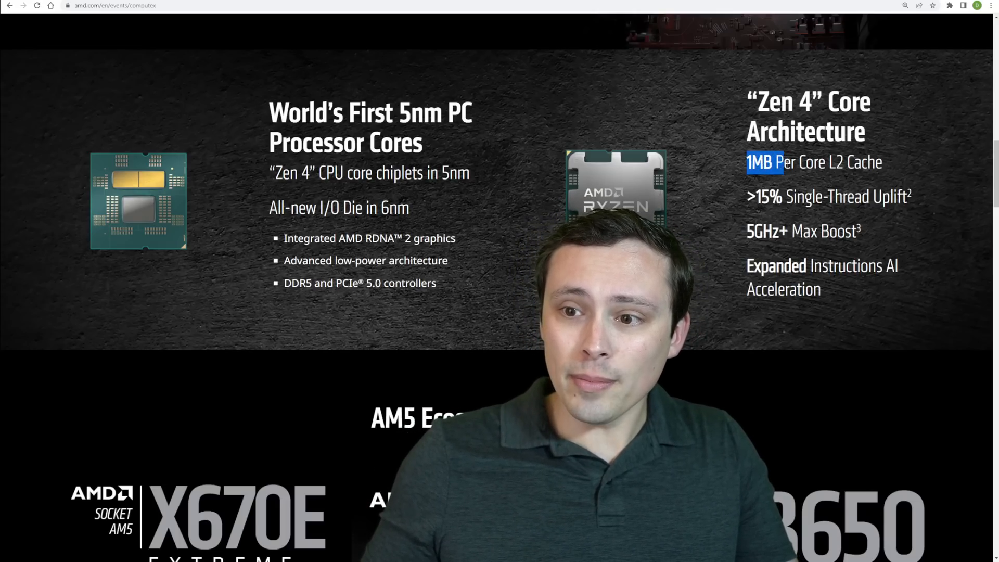
Step: Highlight the Zen 4 spec figures: 1MB per-core L2 cache, 5GHz max boost and expanded AI acceleration instructions
left_click_drag(748, 162, 882, 162)
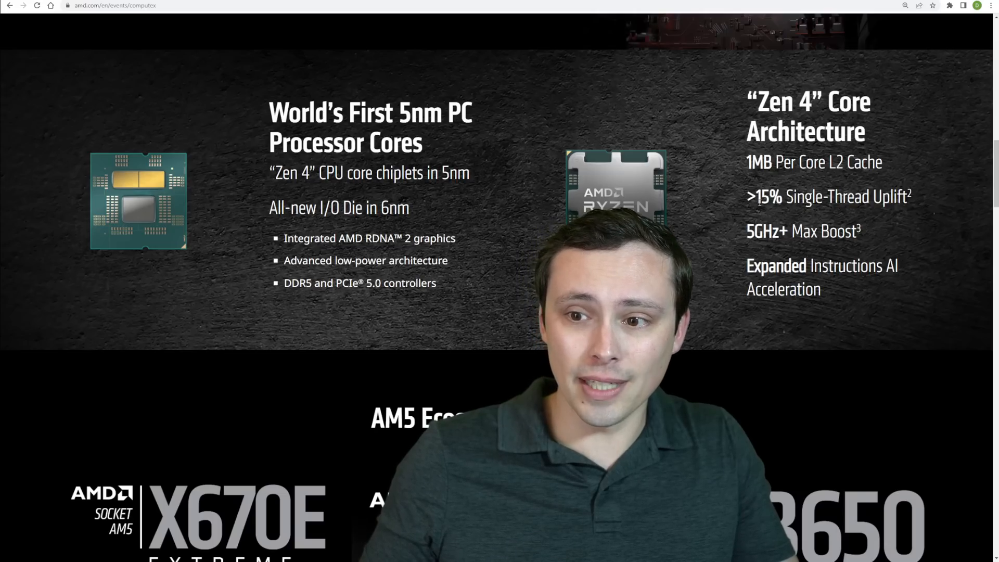
left_click_drag(755, 197, 911, 196)
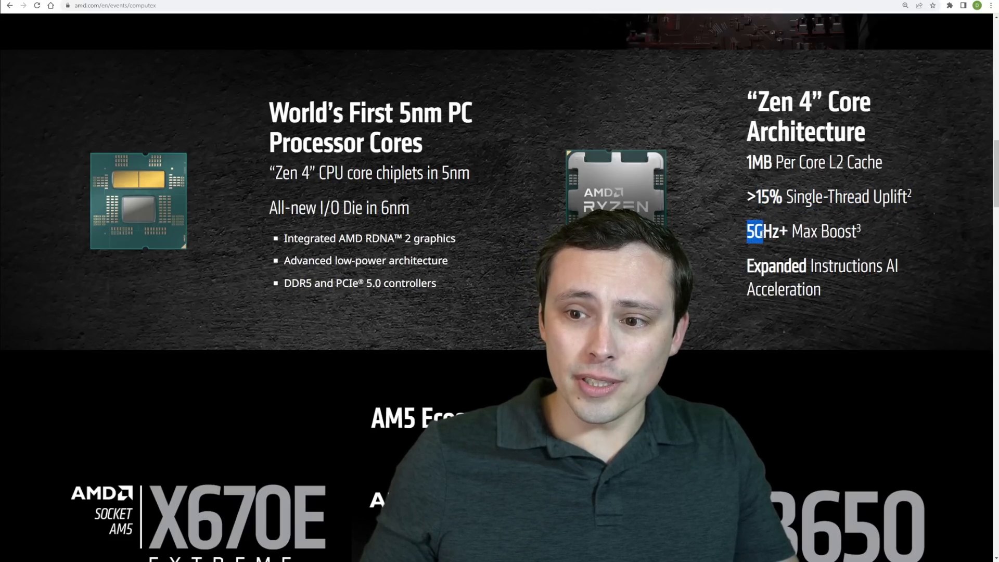
left_click_drag(751, 231, 864, 231)
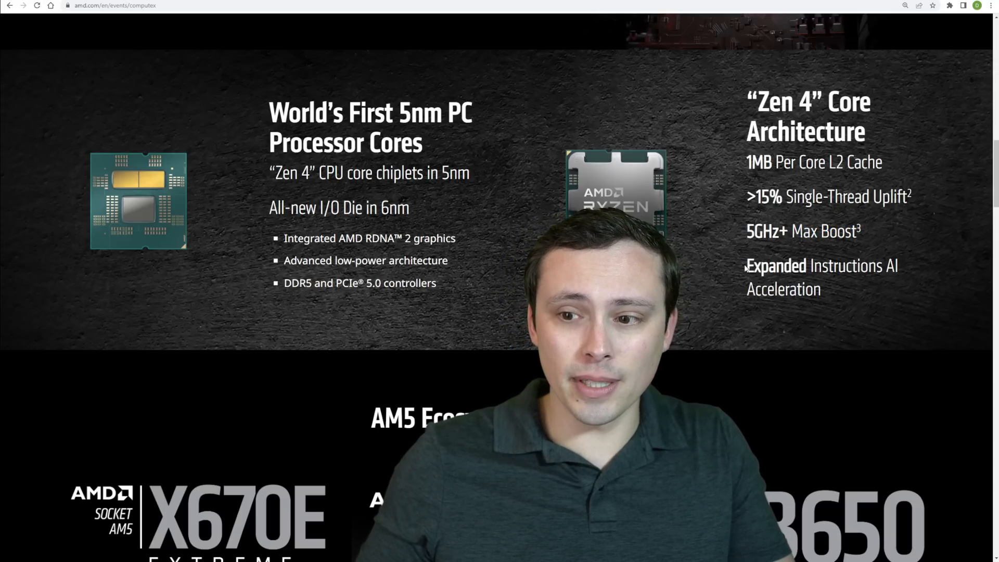
left_click_drag(745, 265, 808, 280)
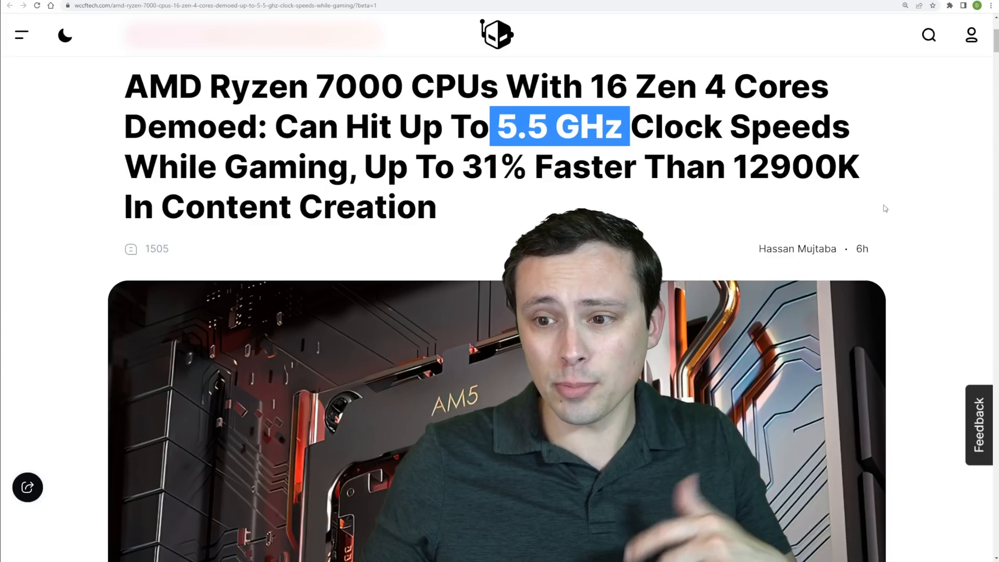
Step: Scroll the Wccftech article down to the 5.5GHz gameplay demo image and X670 high-frequency paragraph
scroll("down", 3)
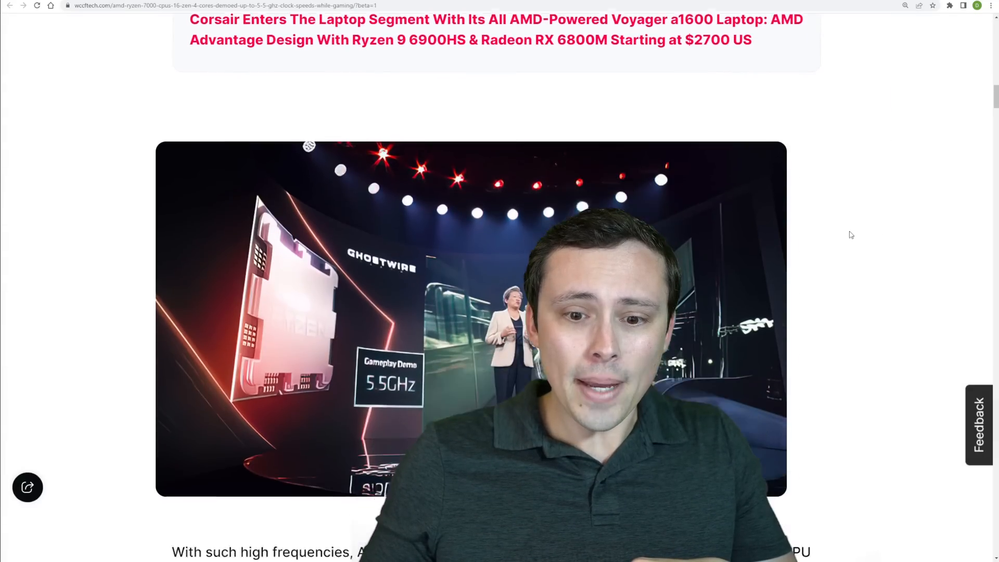
scroll("down", 3)
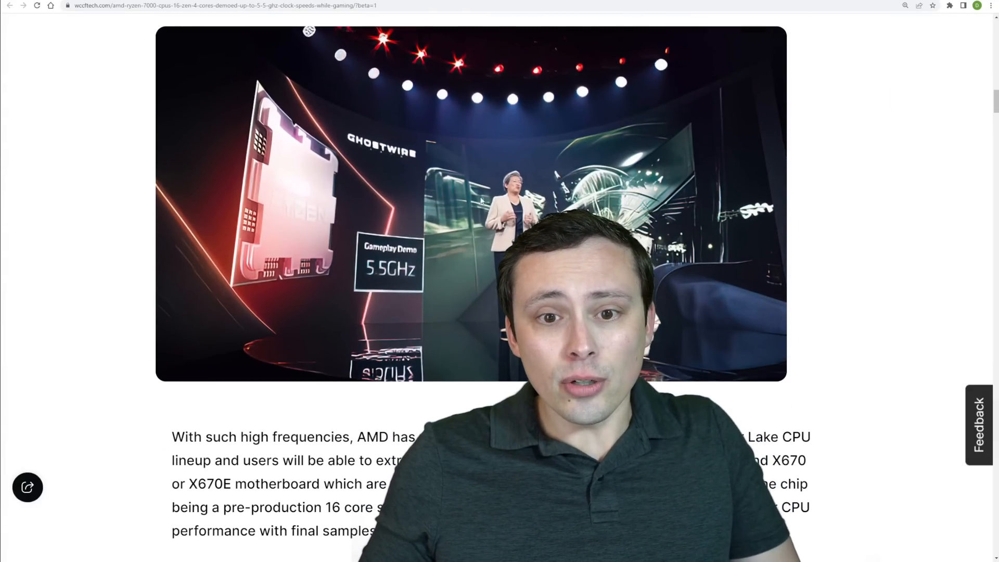
scroll("down", 3)
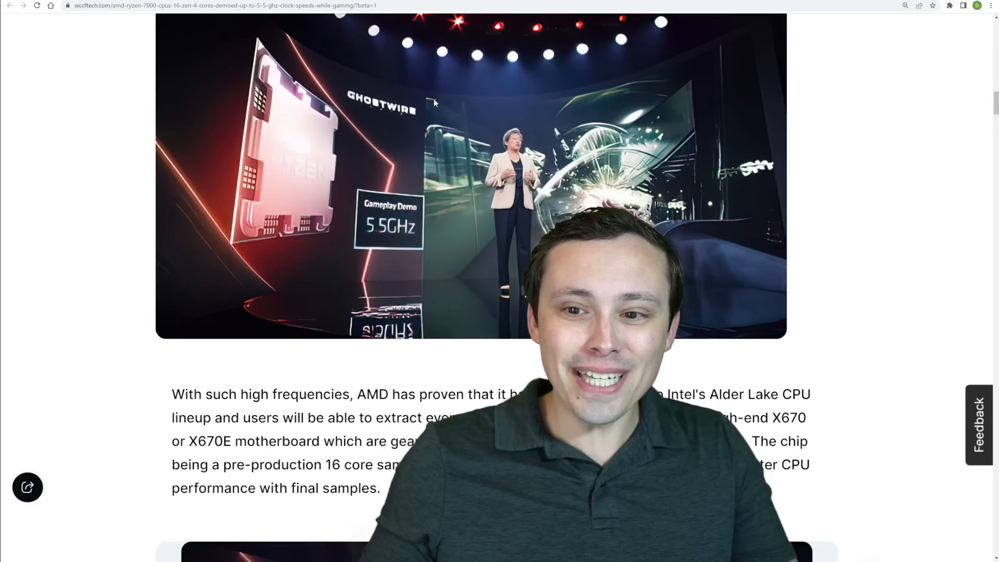
mouse_move(451, 149)
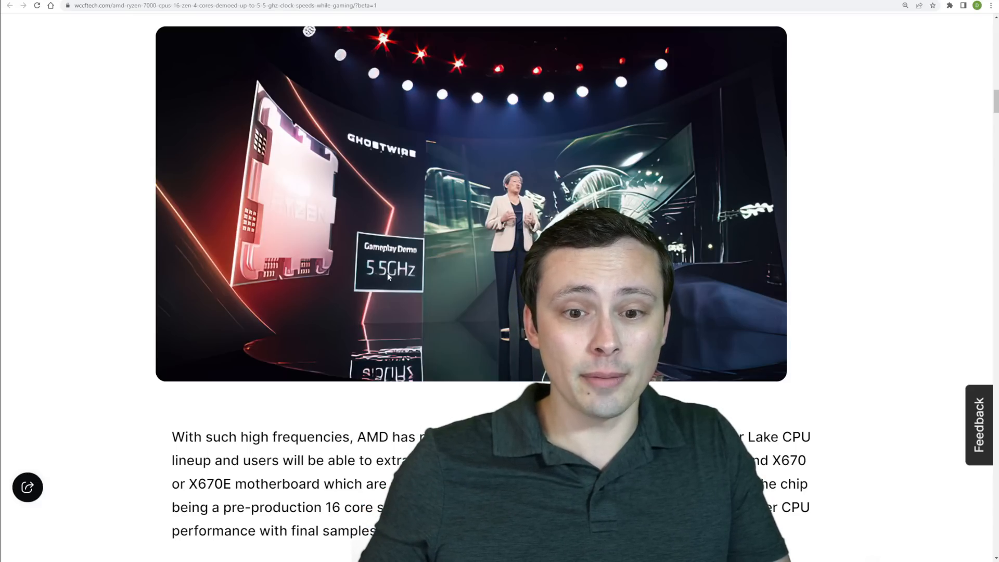
mouse_move(165, 22)
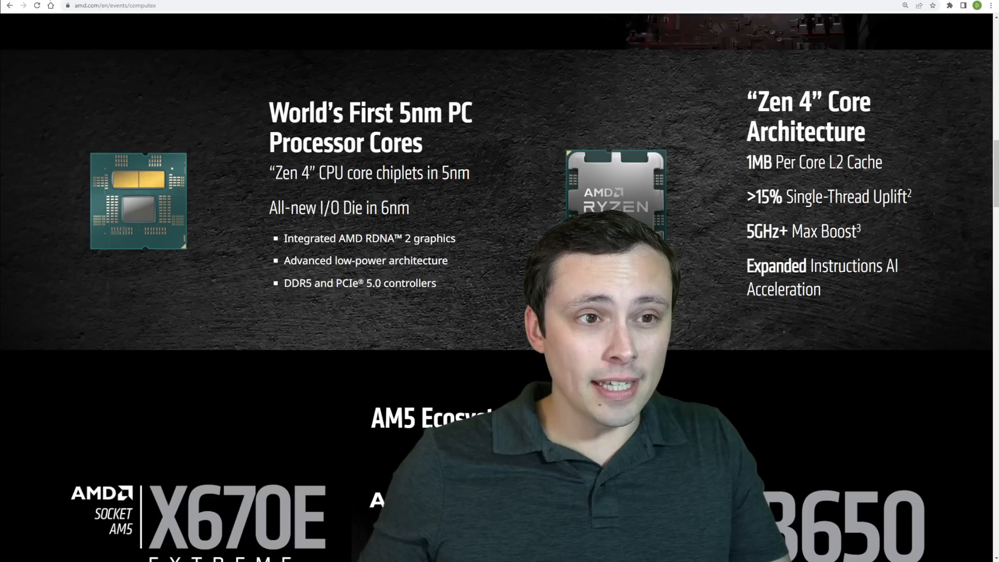
Step: Scroll to the AM5 Ecosystem Solutions section and highlight the X670E PCIe 5.0 graphics and NVMe line
scroll("down", 3)
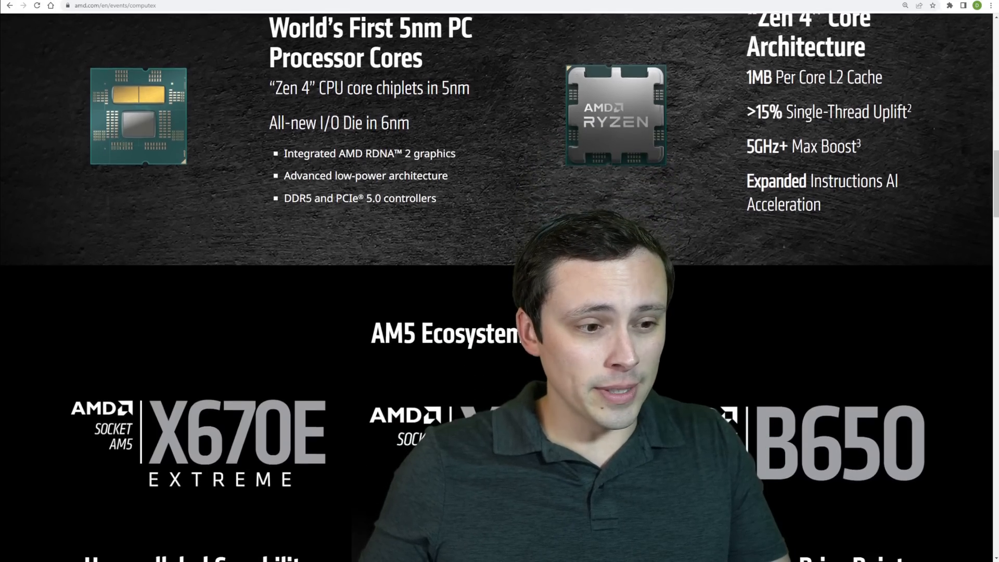
scroll("down", 3)
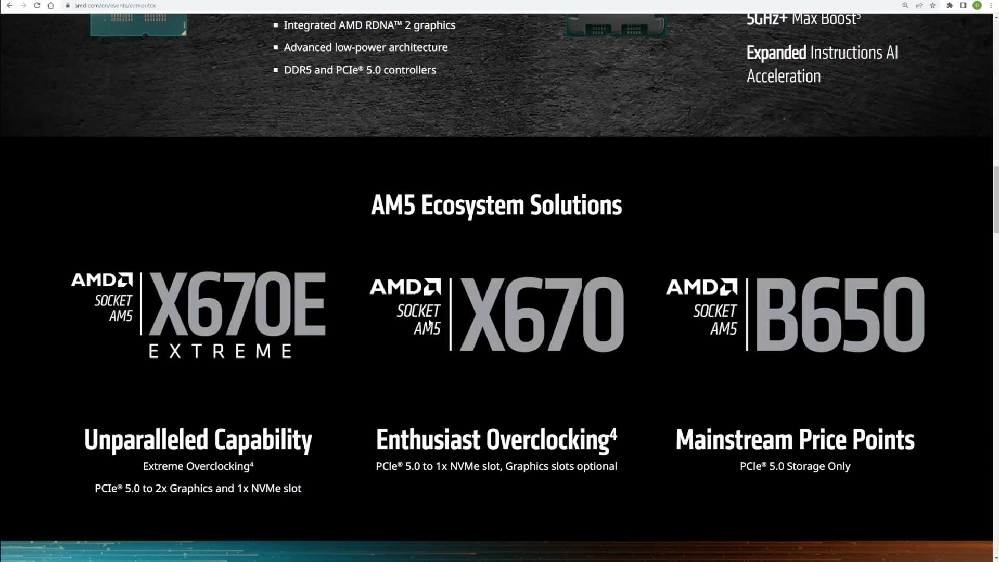
mouse_move(416, 323)
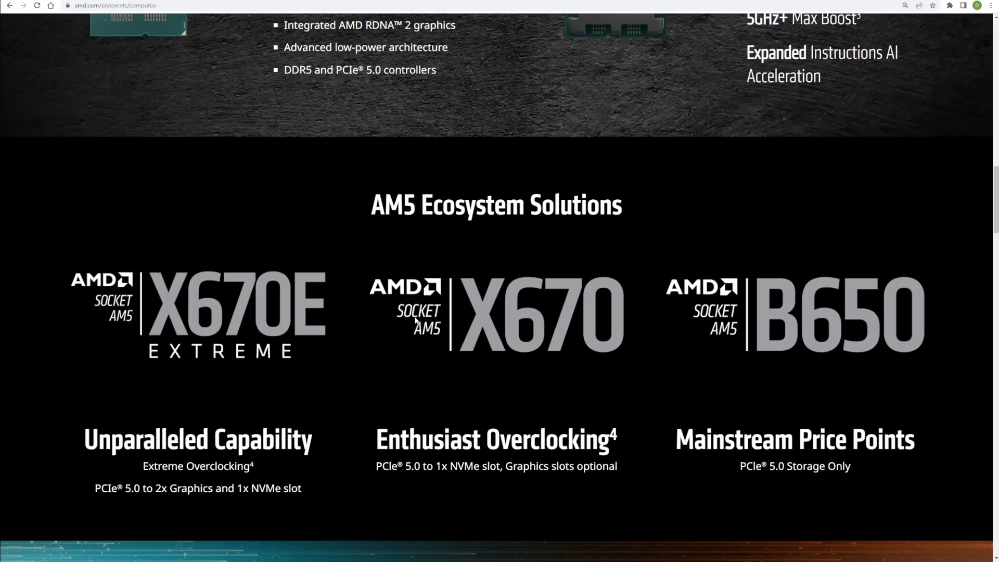
mouse_move(329, 310)
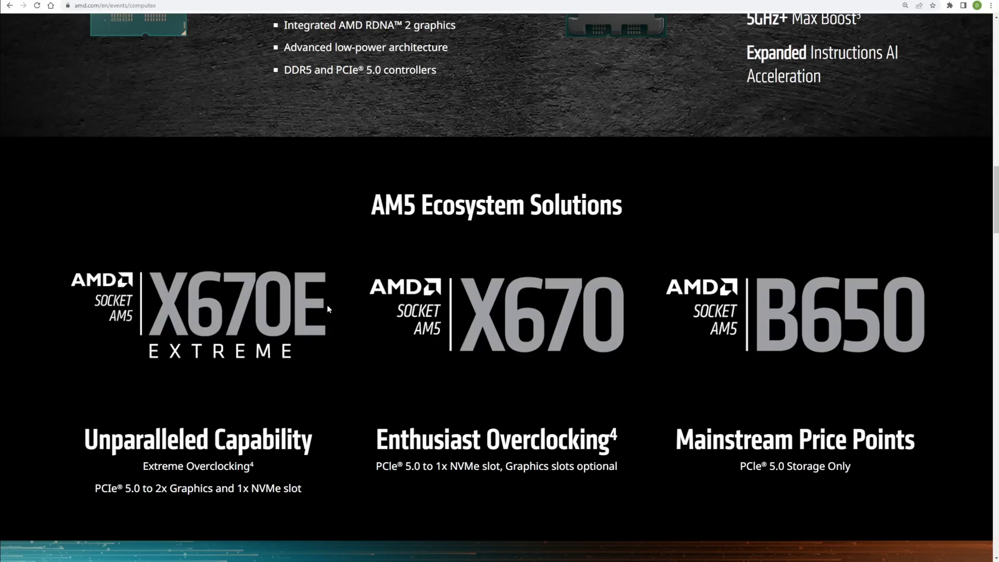
scroll("down", 3)
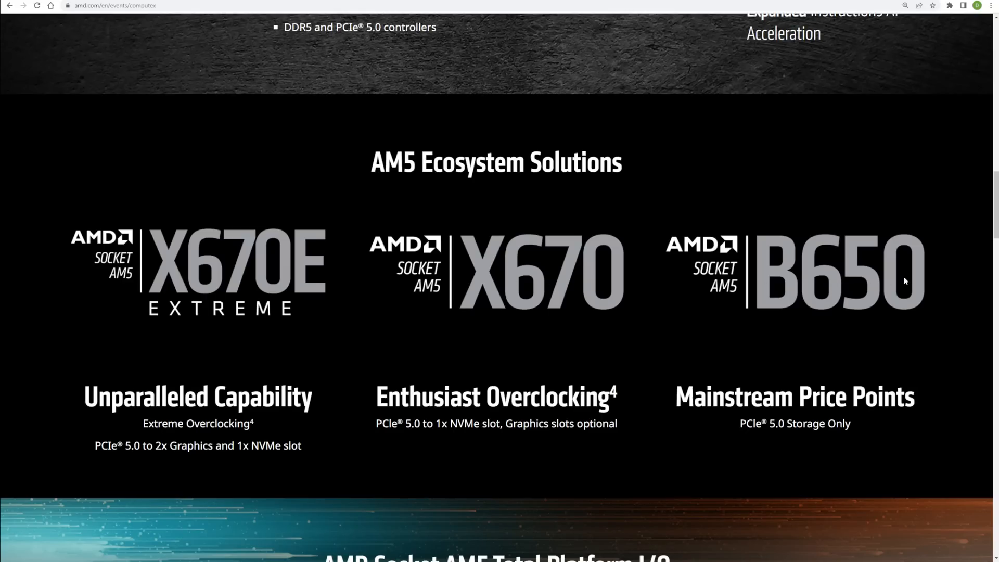
mouse_move(313, 424)
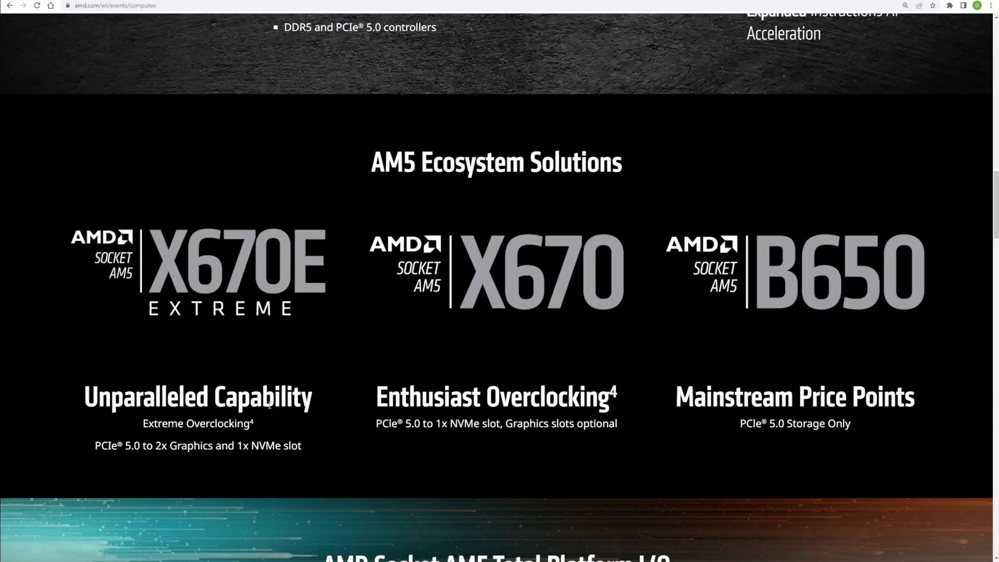
mouse_move(92, 448)
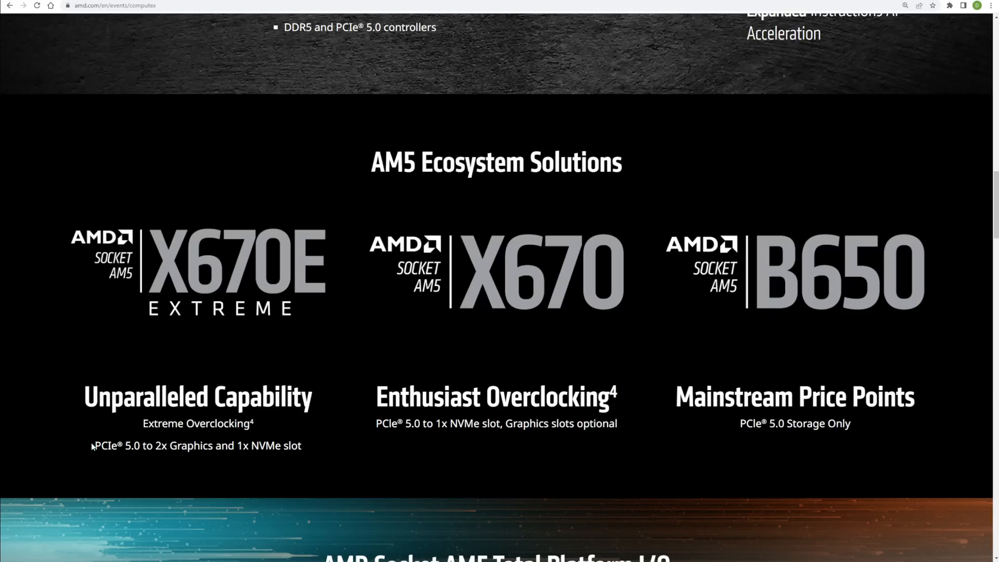
left_click_drag(93, 446, 312, 445)
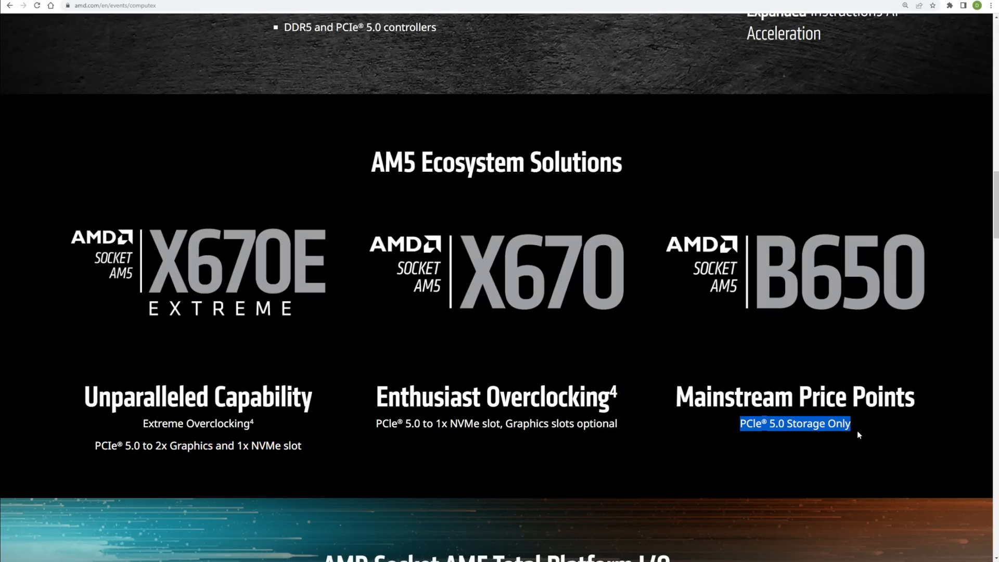
Step: Highlight the X670 note that PCIe 5.0 graphics slots are optional
scroll("down", 3)
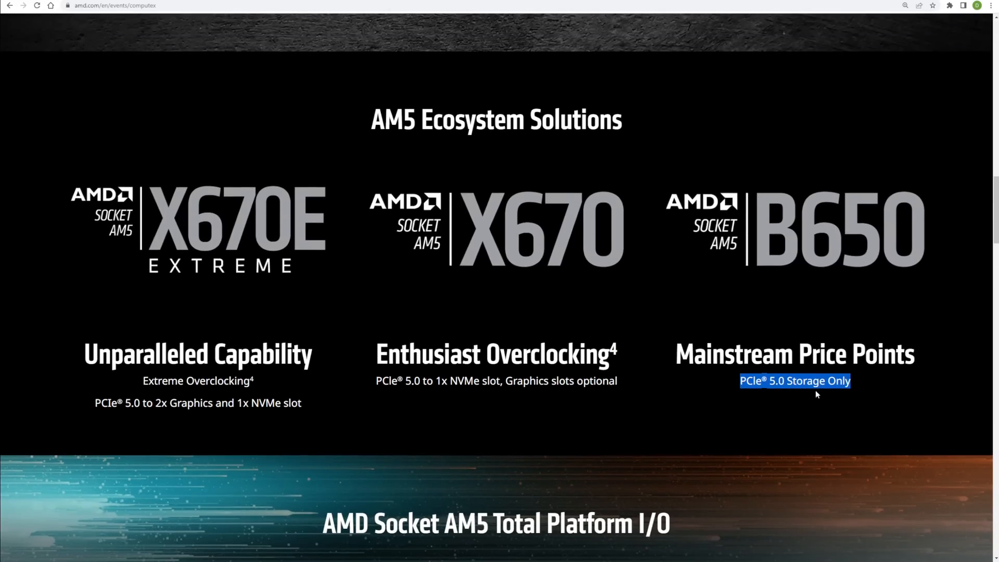
mouse_move(793, 385)
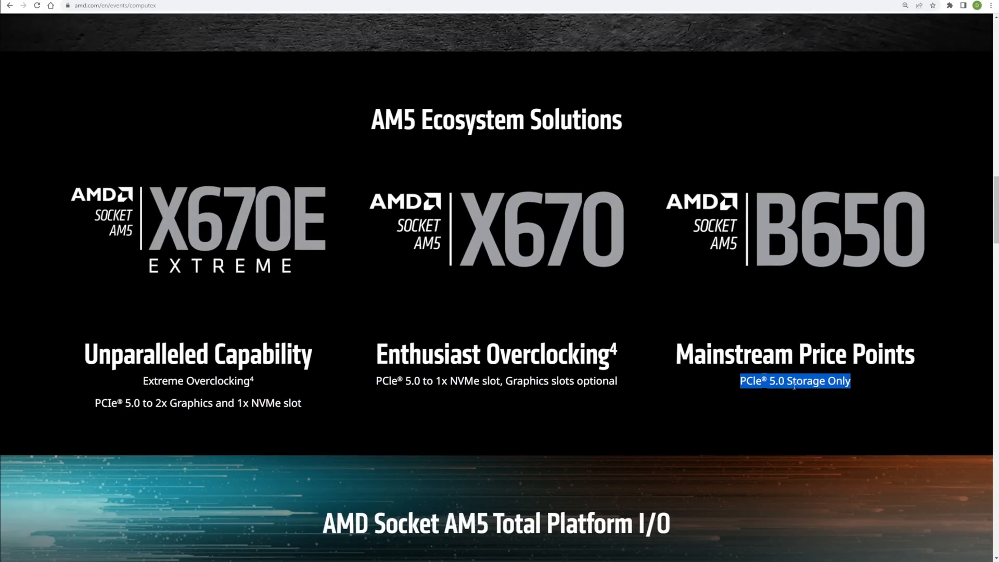
mouse_move(805, 338)
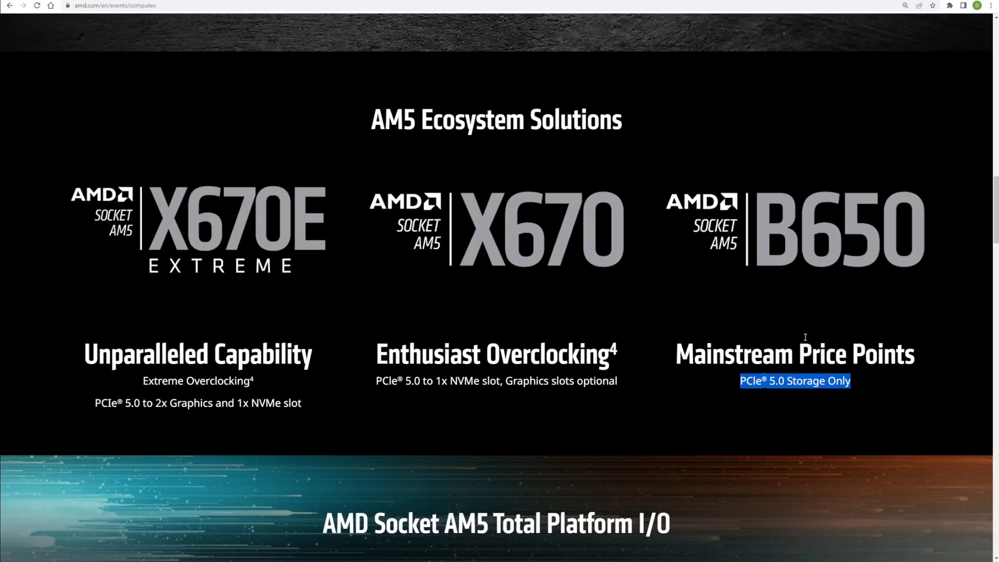
mouse_move(751, 343)
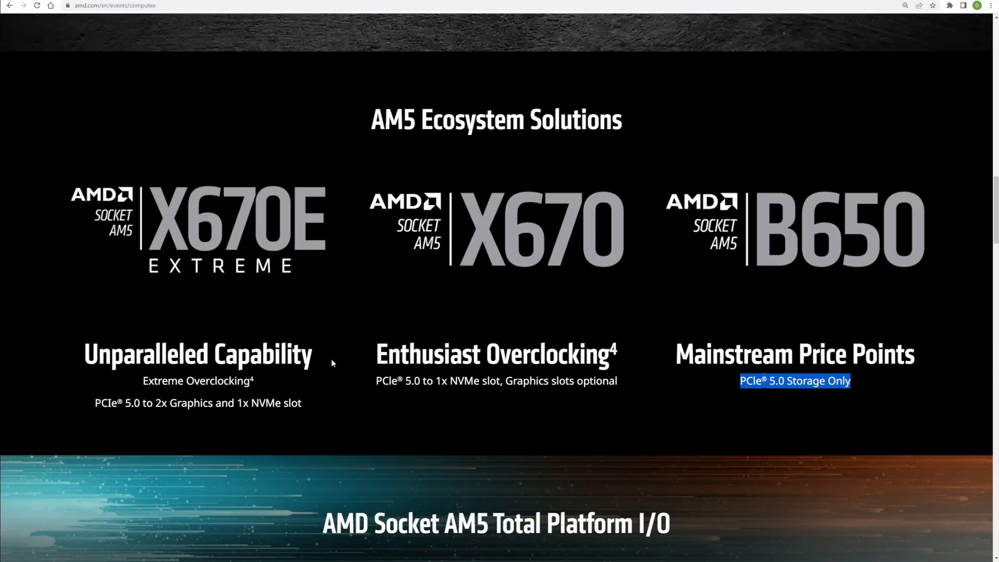
mouse_move(374, 375)
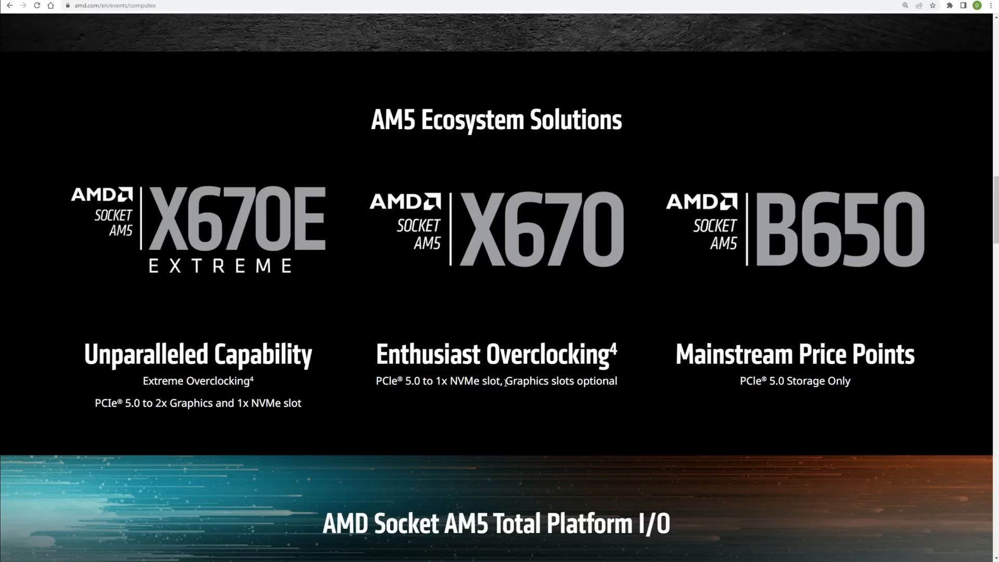
left_click_drag(506, 381, 617, 381)
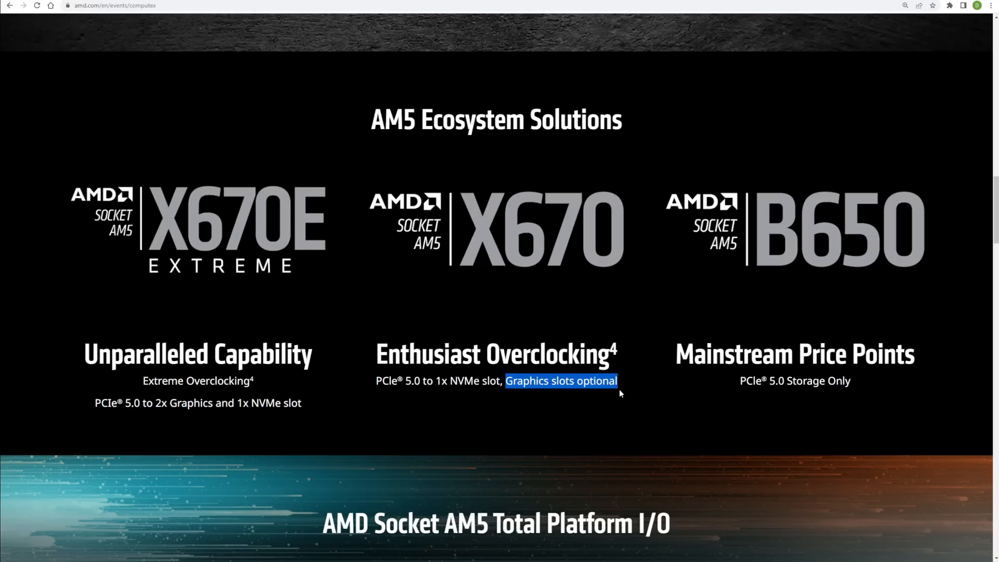
mouse_move(623, 392)
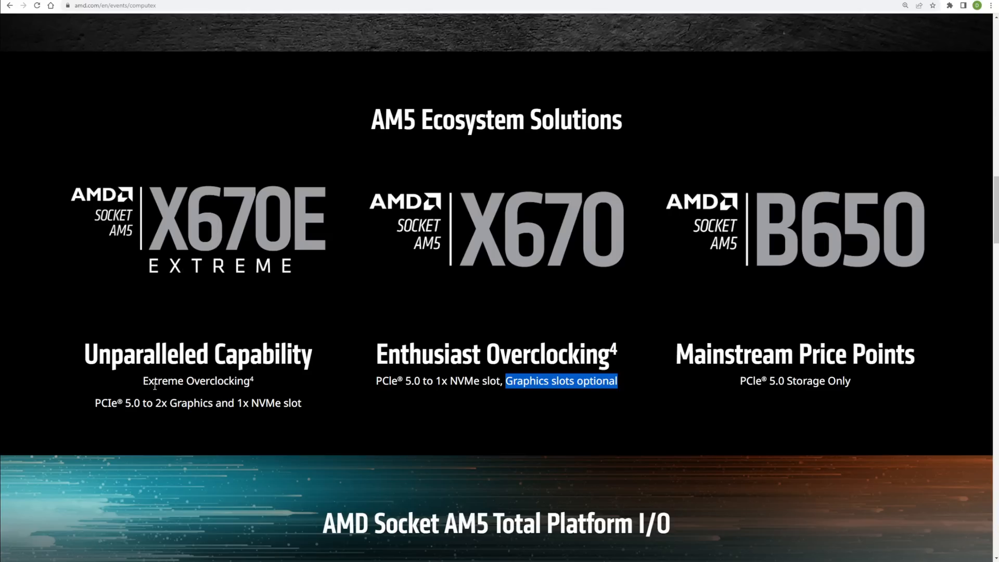
mouse_move(96, 405)
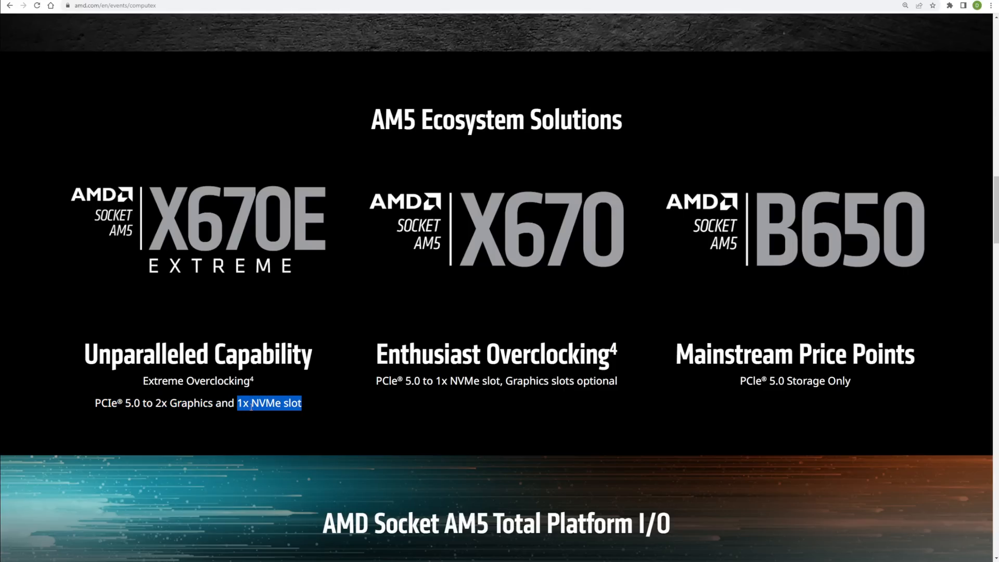
Step: Scroll to the AM5 Total Platform I/O figures: 24 PCIe 5.0 lanes, 14 USB, Wi-Fi 6E, 4 display ports
scroll("down", 3)
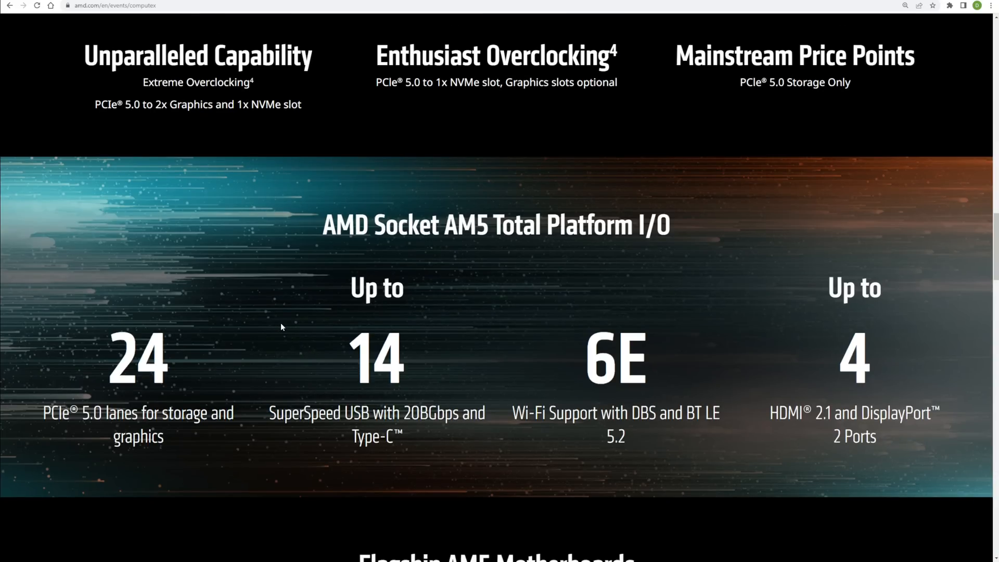
scroll("down", 3)
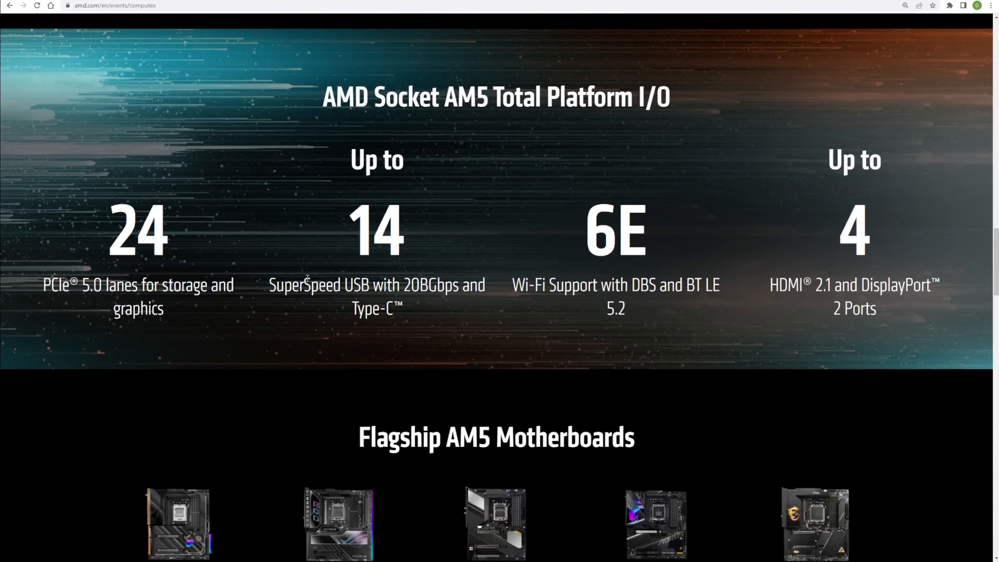
mouse_move(144, 116)
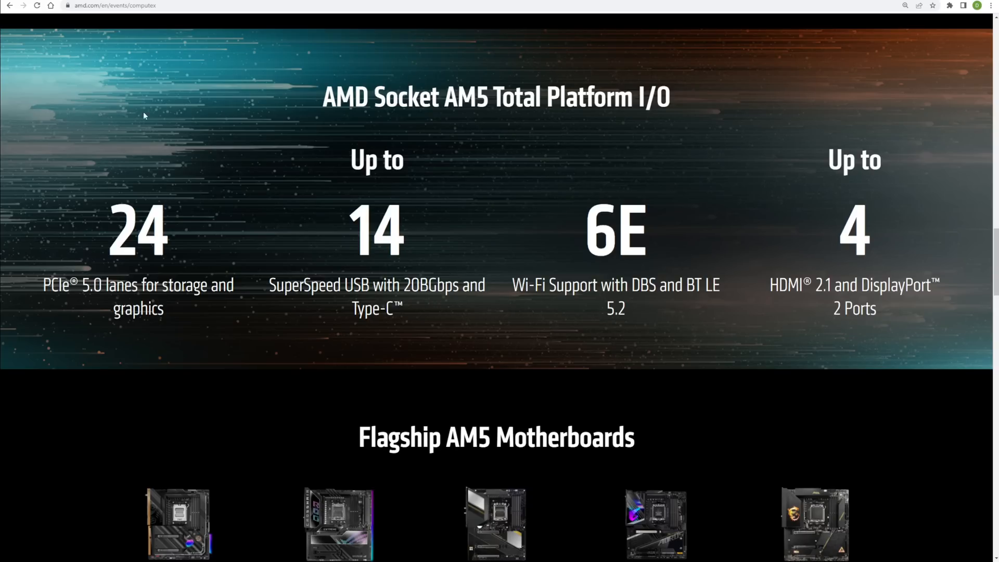
mouse_move(318, 134)
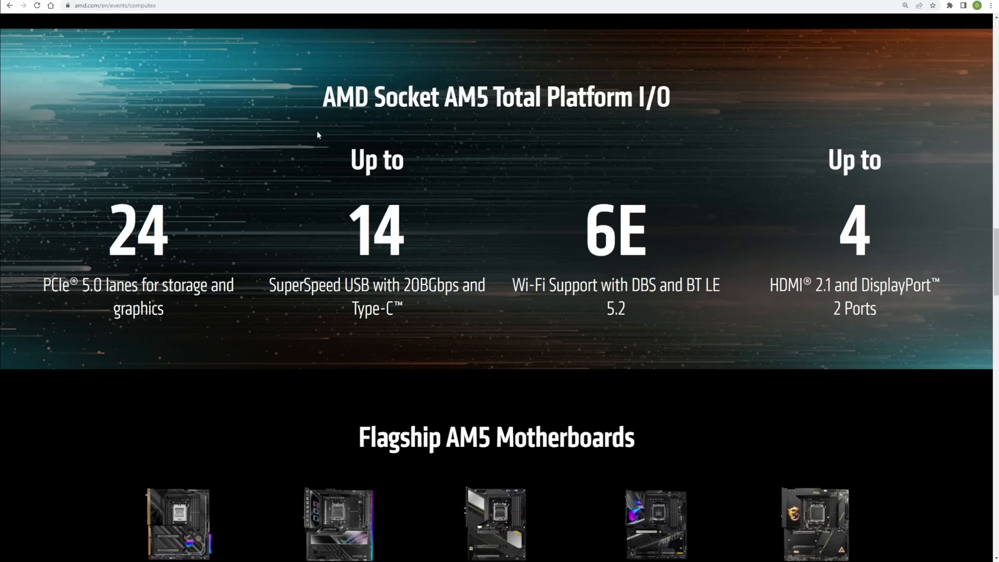
mouse_move(220, 316)
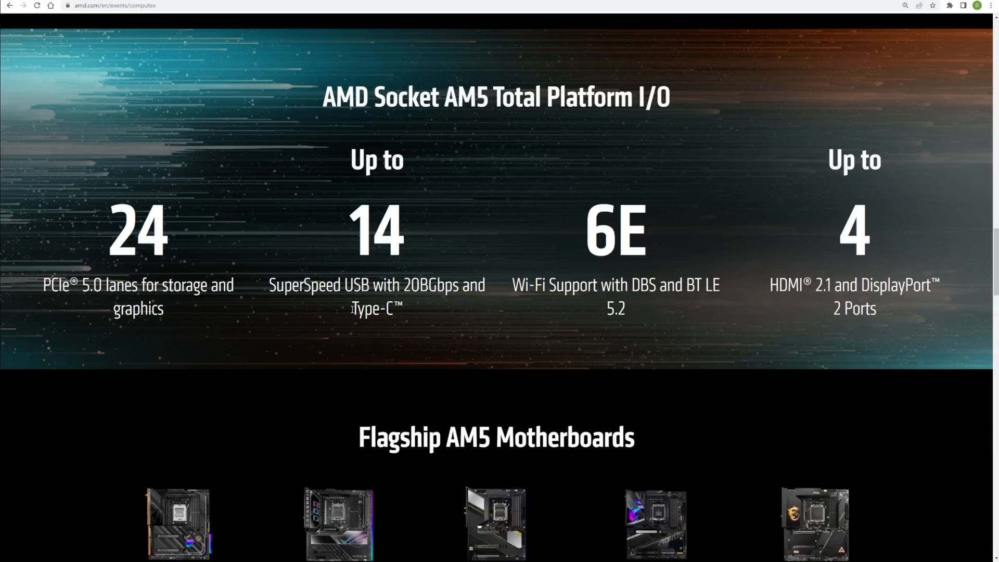
mouse_move(297, 306)
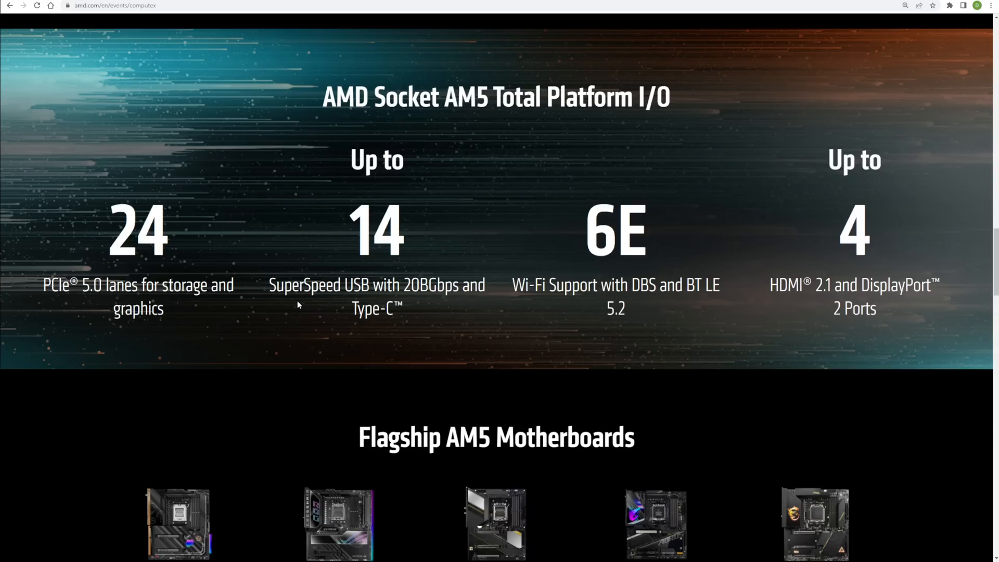
mouse_move(472, 292)
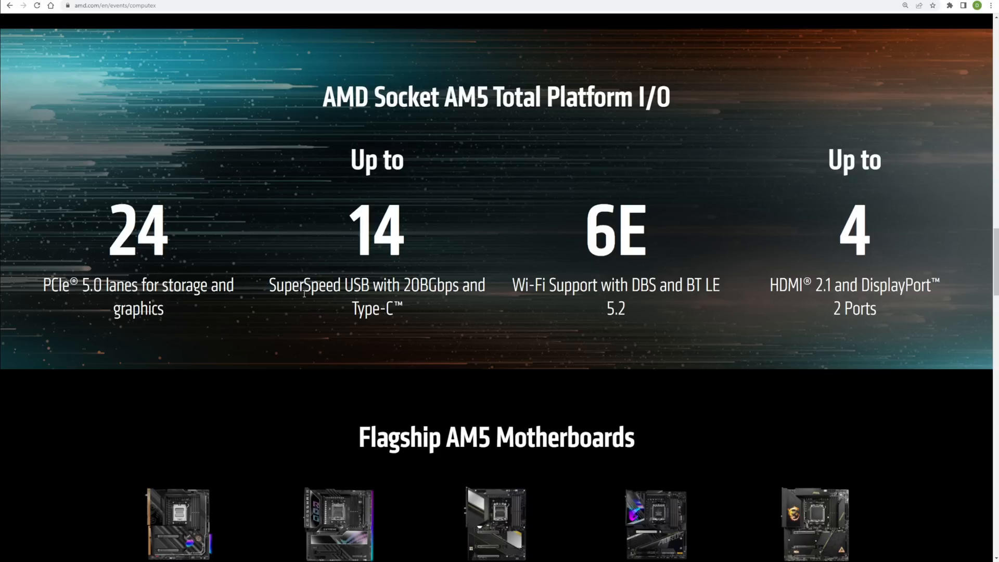
mouse_move(493, 279)
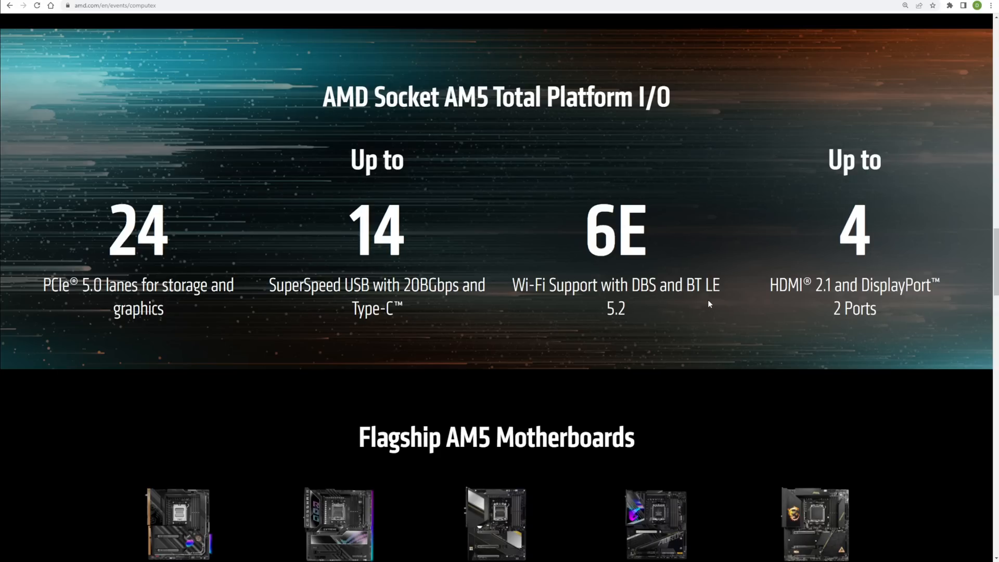
mouse_move(888, 230)
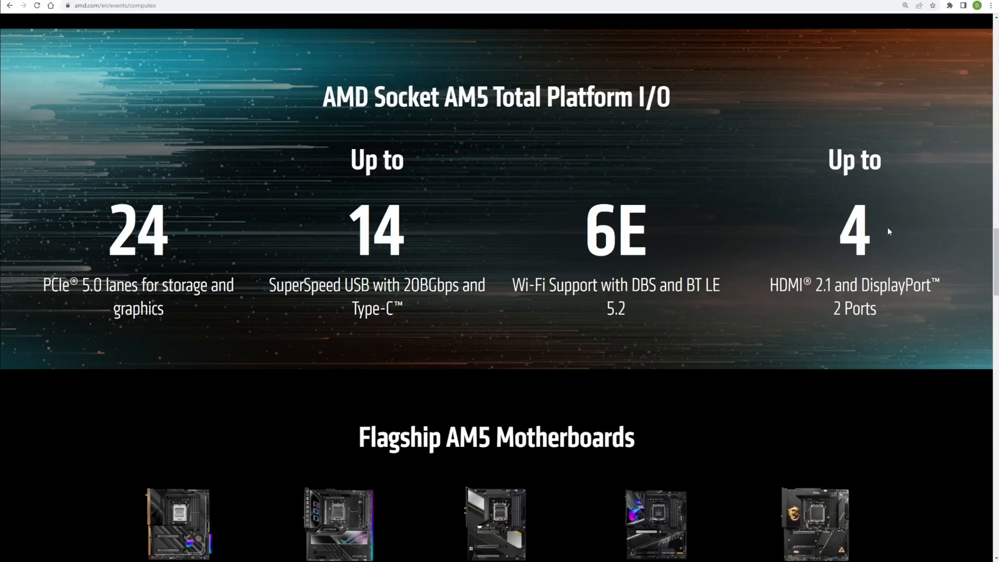